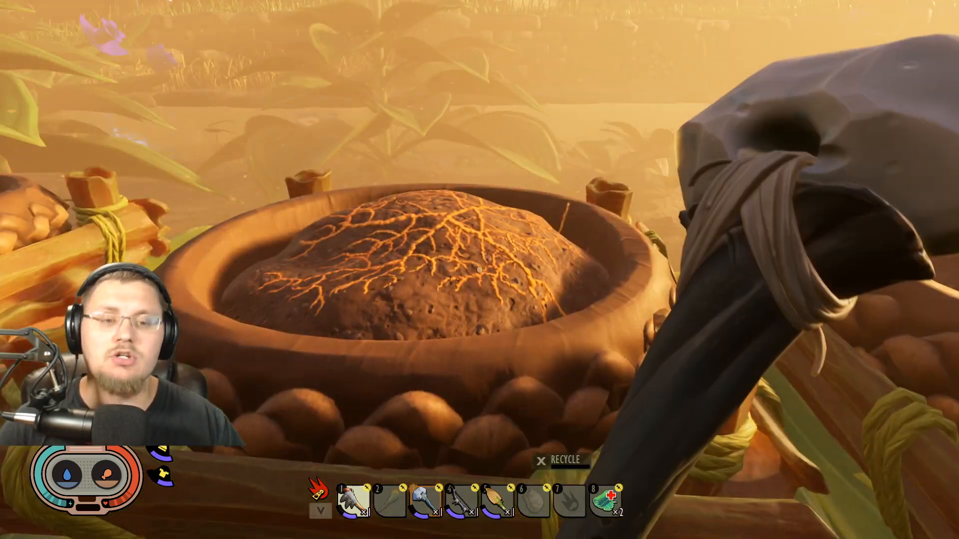
{"action": "mouse_move", "coordinate": [480, 270]}
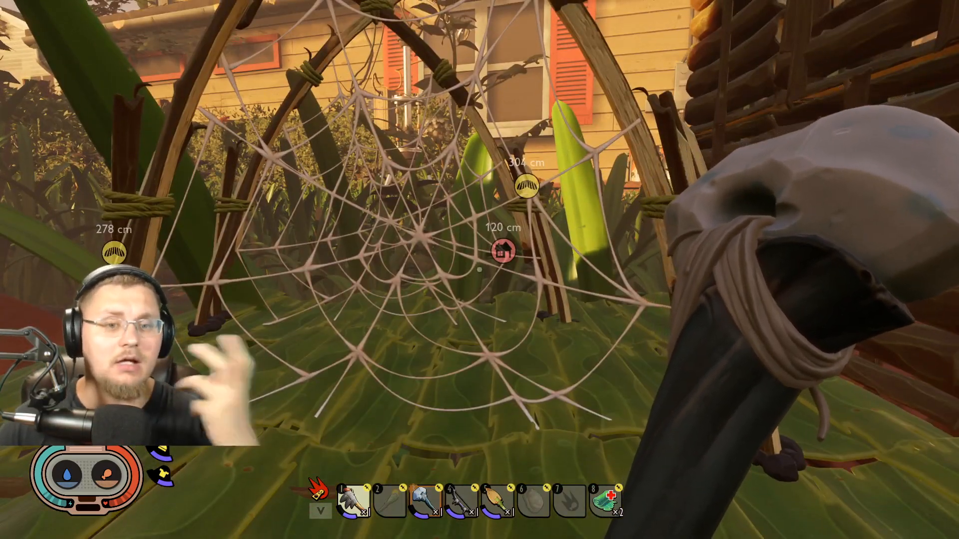
{"action": "mouse_move", "coordinate": [480, 269]}
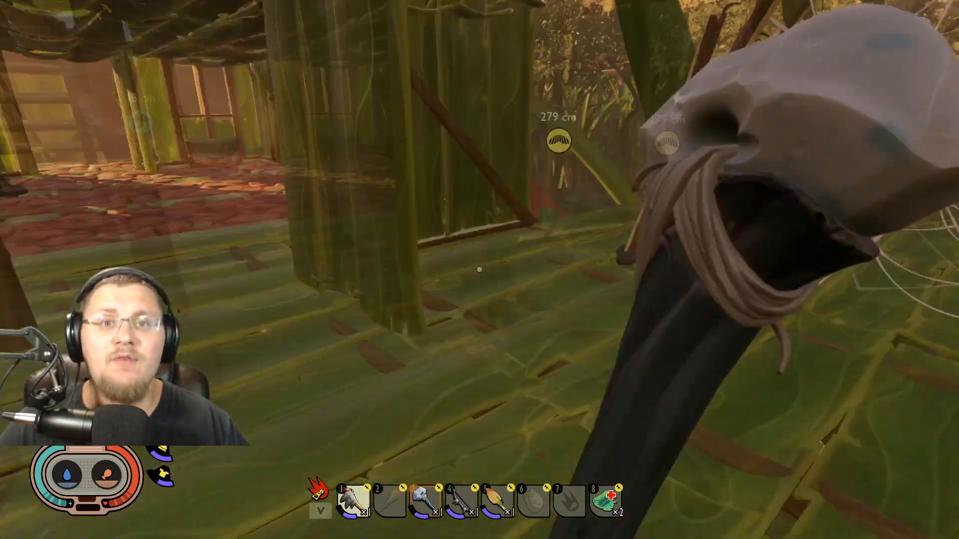
{"action": "mouse_move", "coordinate": [479, 270]}
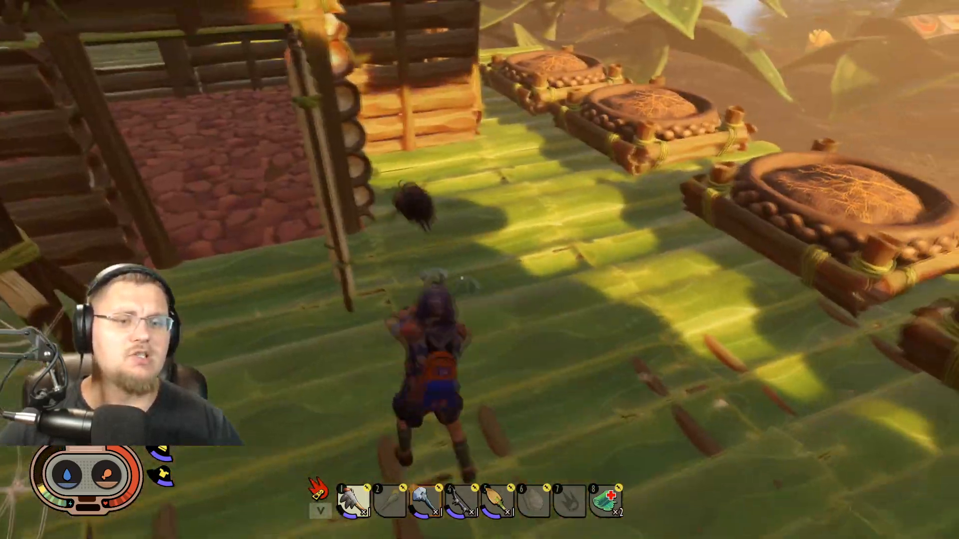
{"action": "mouse_move", "coordinate": [479, 270]}
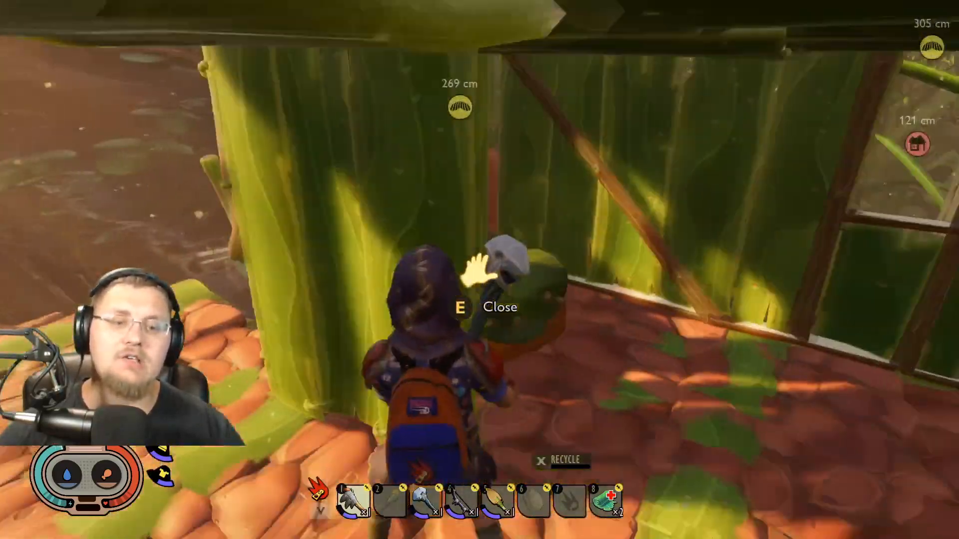
{"action": "key", "text": "e"}
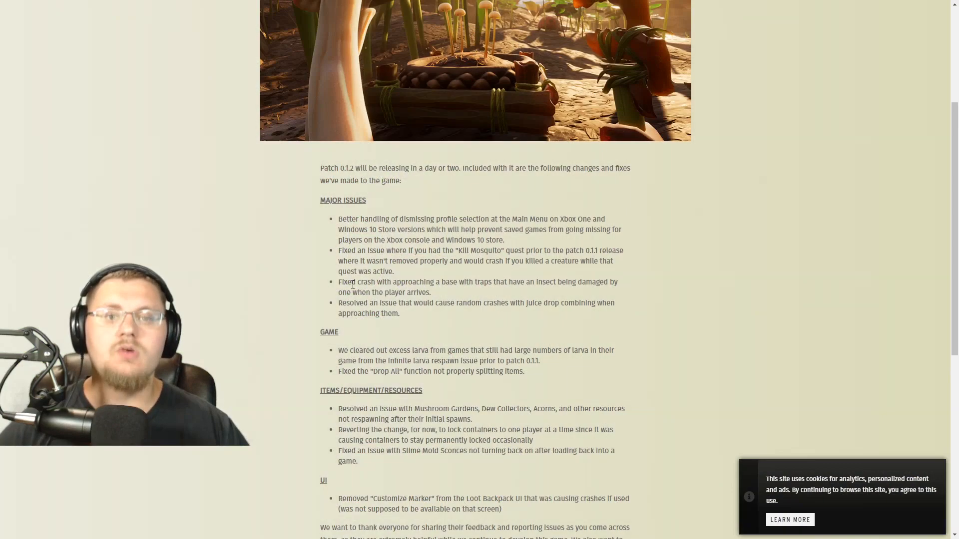
{"action": "scroll", "scroll_direction": "up", "scroll_amount": 3}
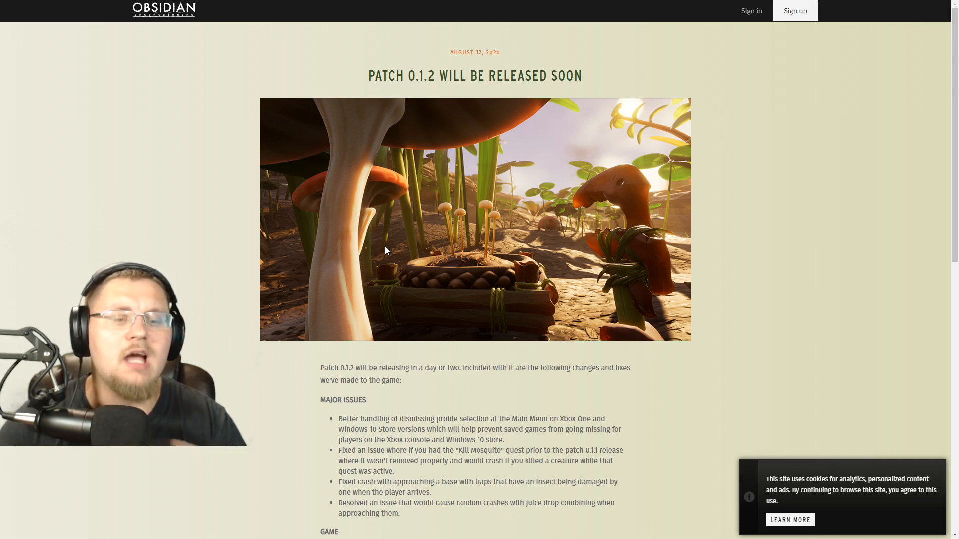
{"action": "mouse_move", "coordinate": [347, 369]}
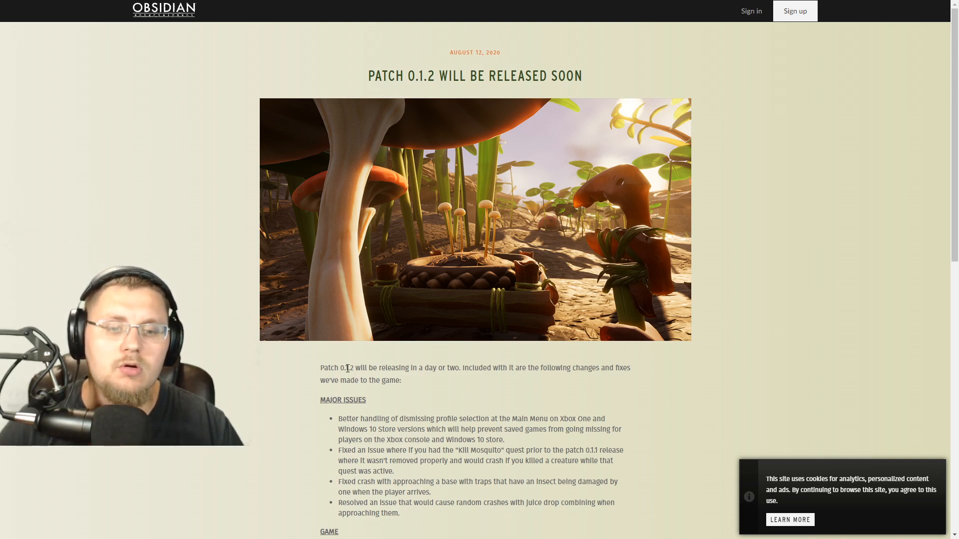
{"action": "mouse_move", "coordinate": [502, 399]}
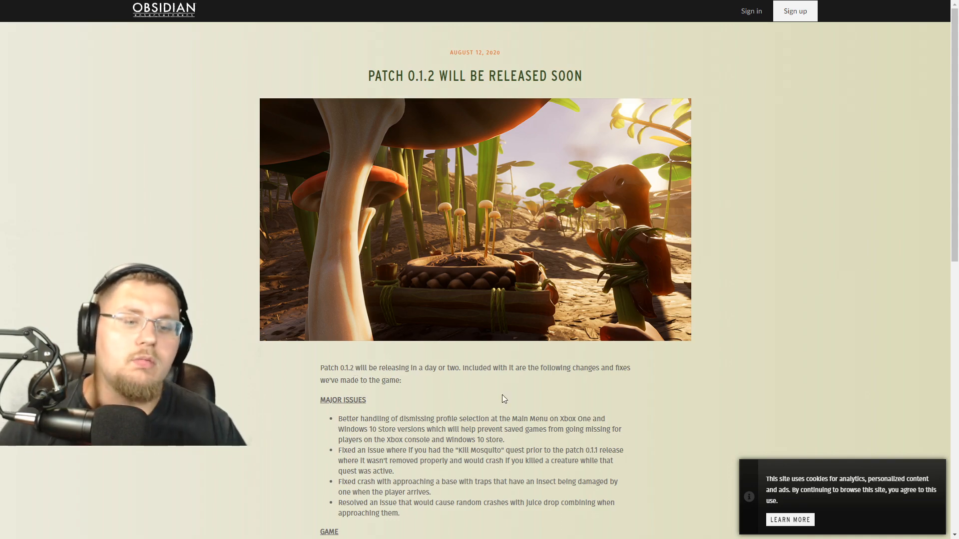
{"action": "scroll", "scroll_direction": "down", "scroll_amount": 3}
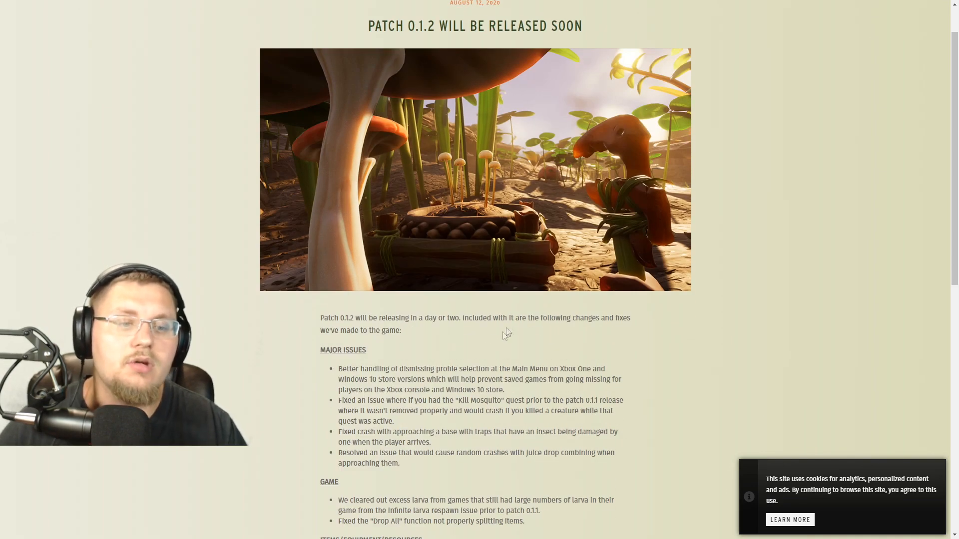
{"action": "scroll", "scroll_direction": "down", "scroll_amount": 3}
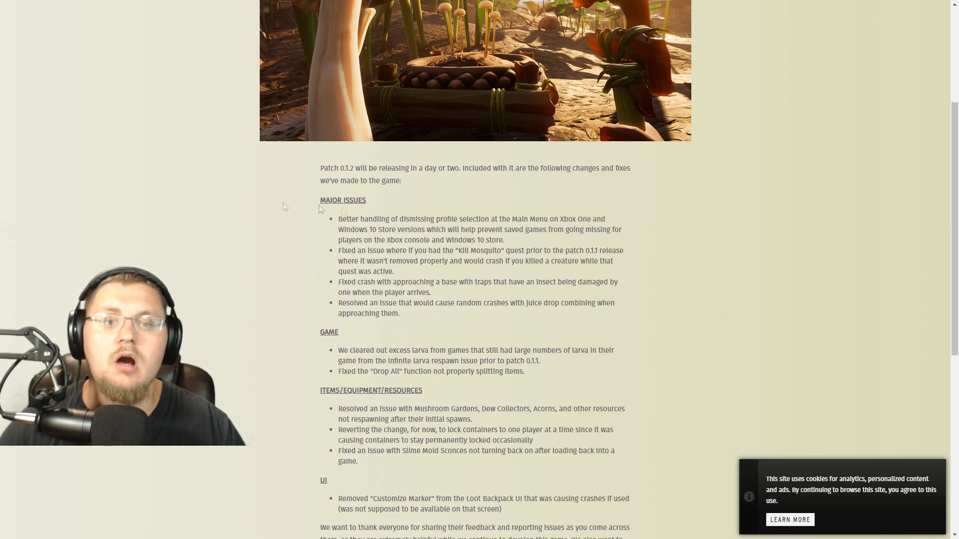
{"action": "mouse_move", "coordinate": [358, 230]}
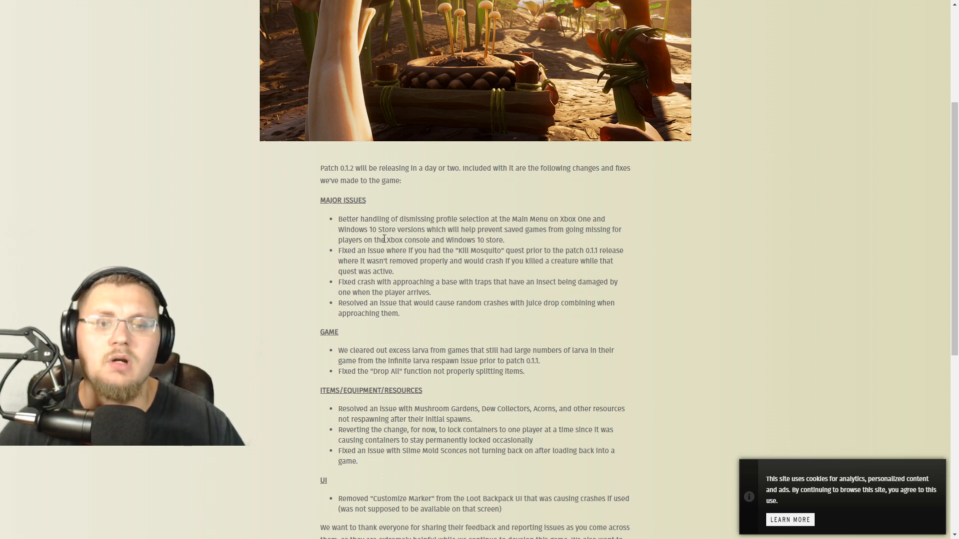
{"action": "mouse_move", "coordinate": [544, 246]}
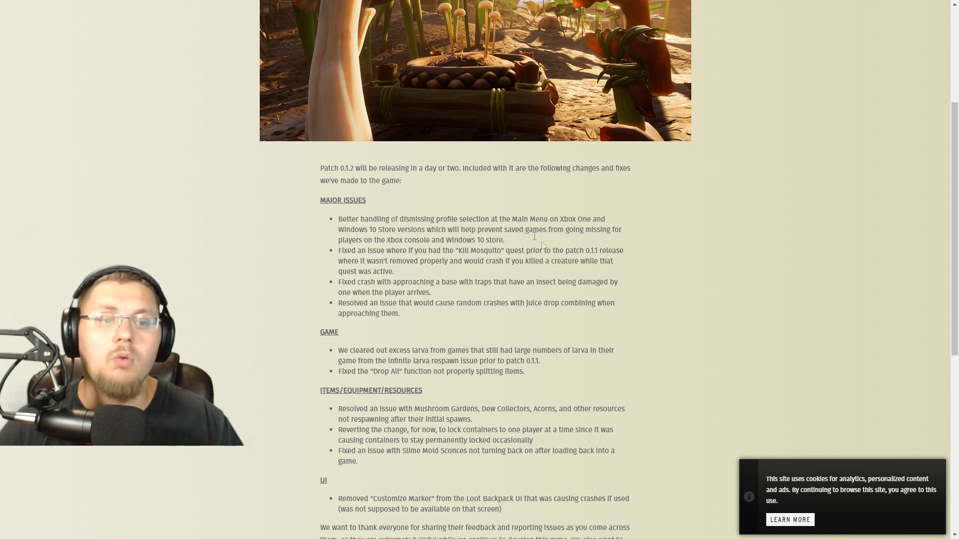
{"action": "mouse_move", "coordinate": [685, 266]}
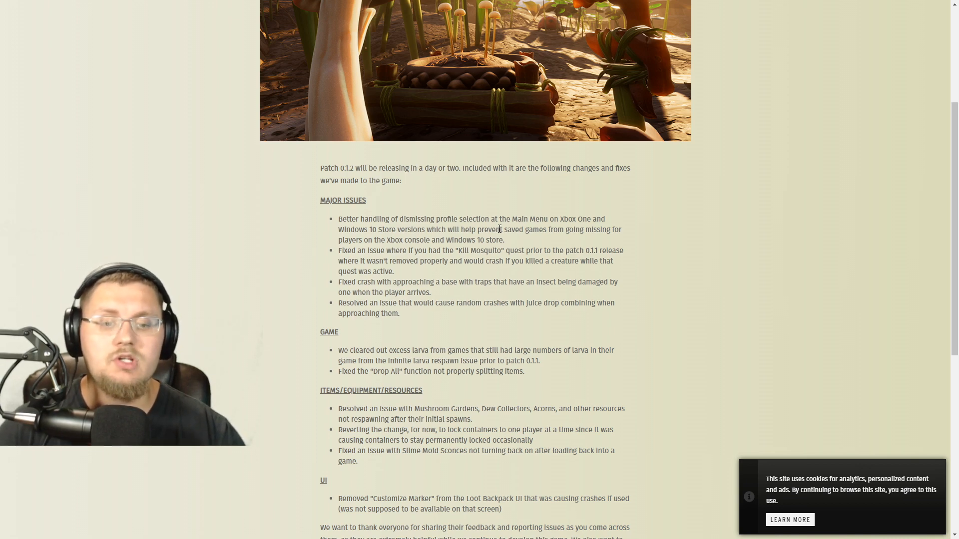
{"action": "scroll", "scroll_direction": "down", "scroll_amount": 3}
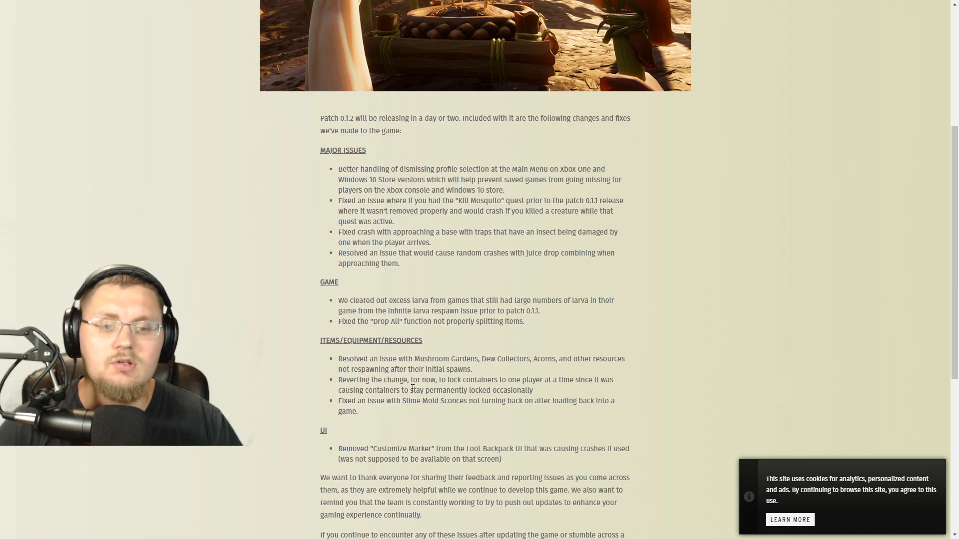
{"action": "mouse_move", "coordinate": [545, 359]}
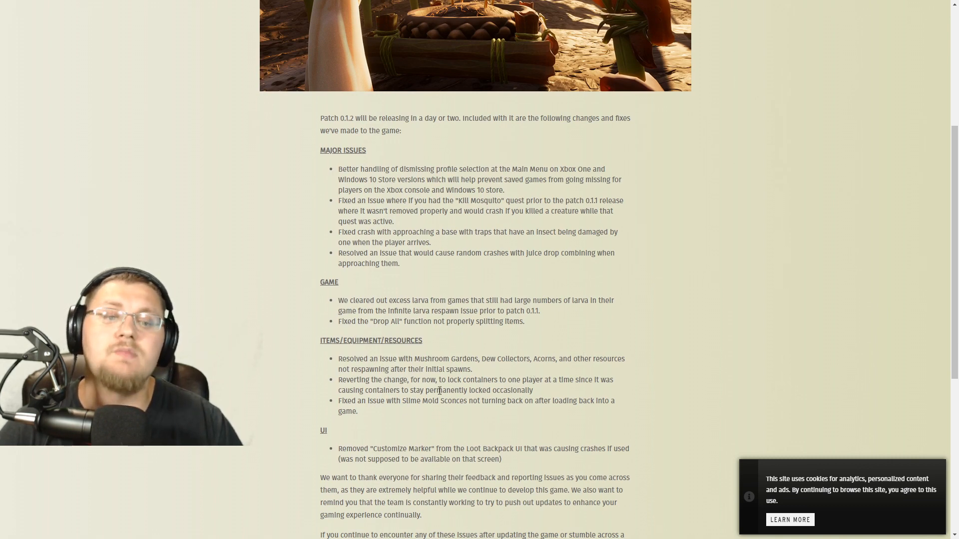
{"action": "scroll", "scroll_direction": "down", "scroll_amount": 3}
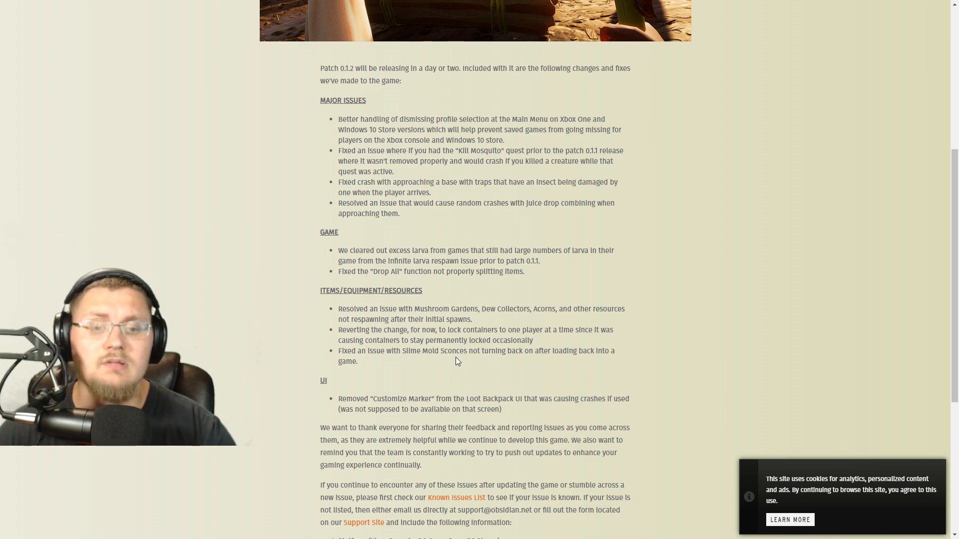
{"action": "scroll", "scroll_direction": "down", "scroll_amount": 3}
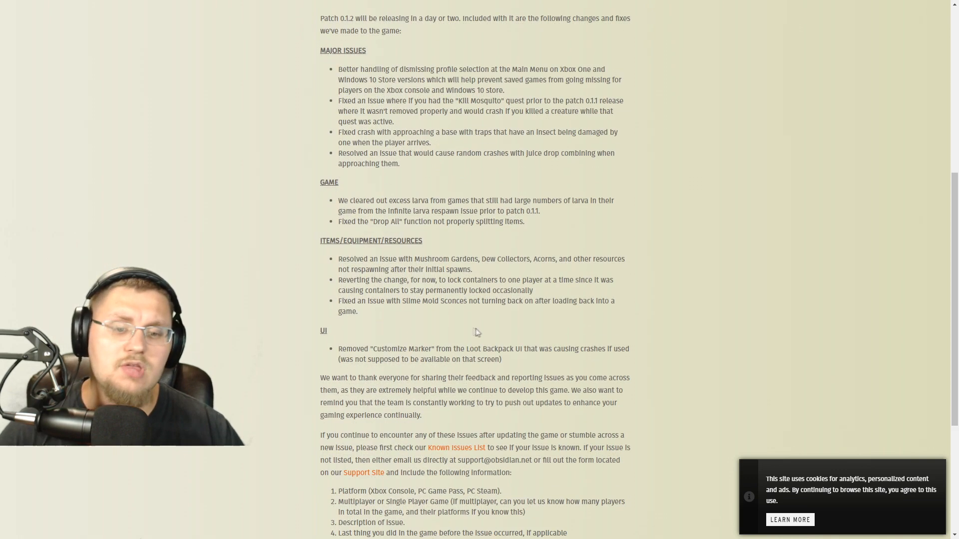
{"action": "scroll", "scroll_direction": "down", "scroll_amount": 3}
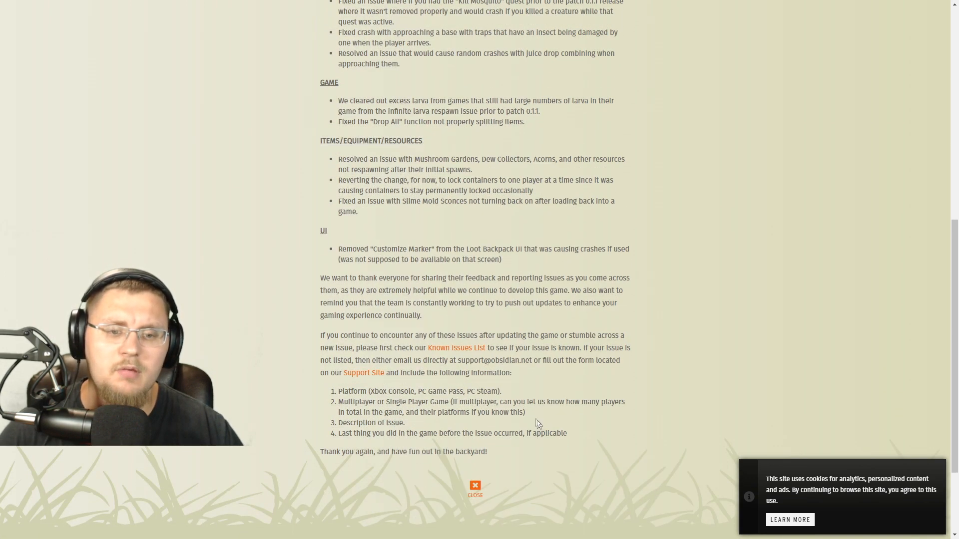
{"action": "scroll", "scroll_direction": "up", "scroll_amount": 3}
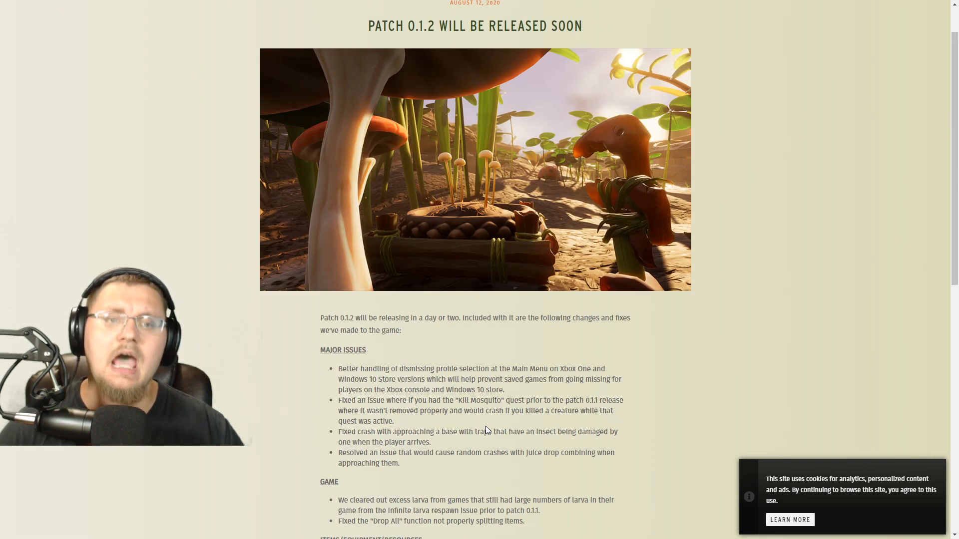
{"action": "scroll", "scroll_direction": "up", "scroll_amount": 3}
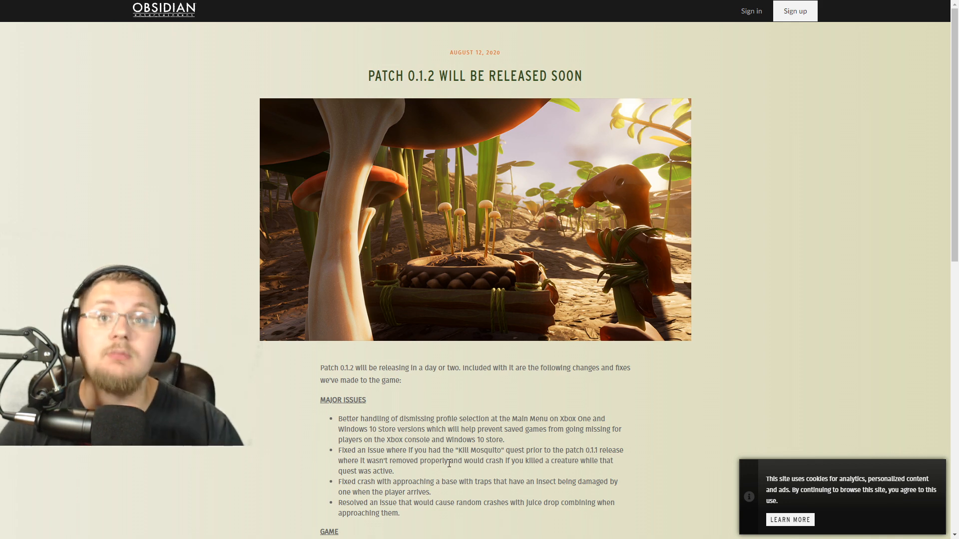
{"action": "scroll", "scroll_direction": "down", "scroll_amount": 3}
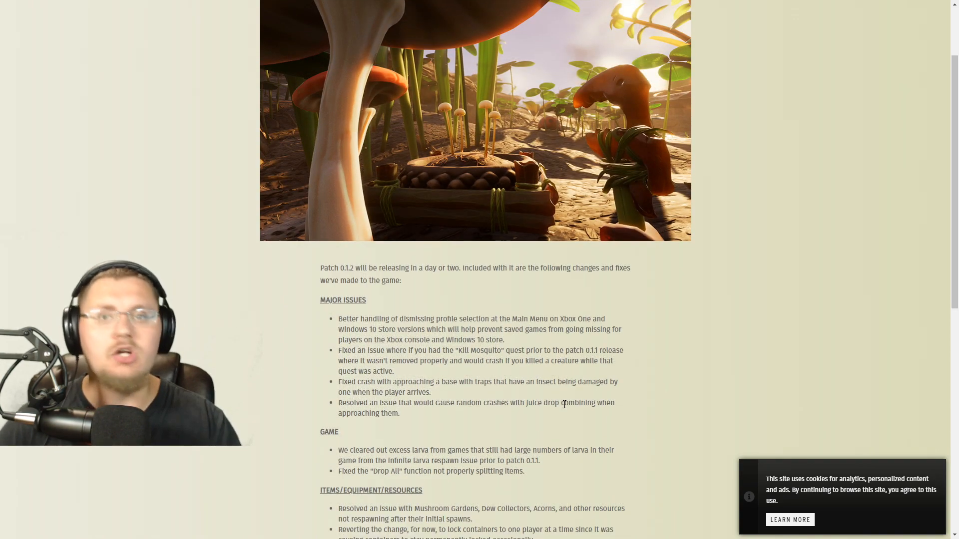
{"action": "scroll", "scroll_direction": "down", "scroll_amount": 3}
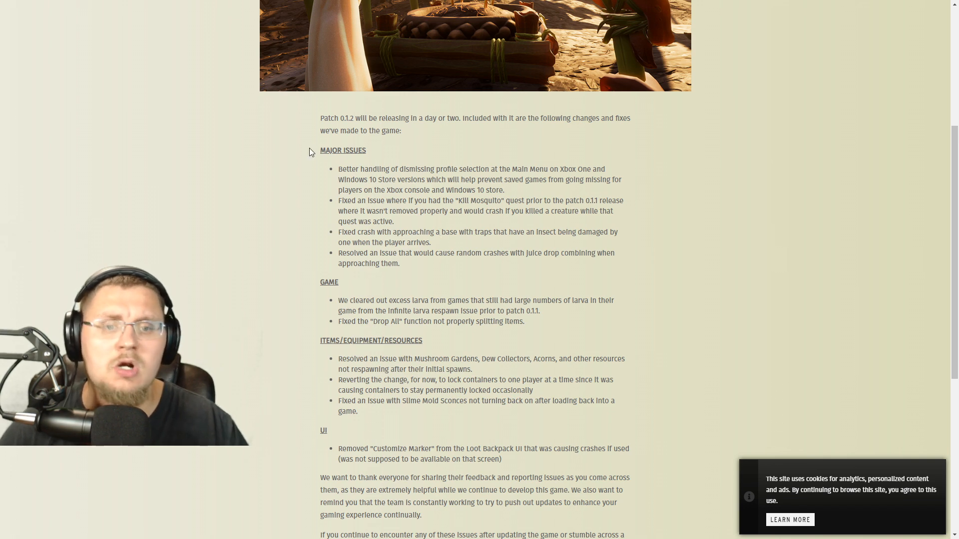
{"action": "mouse_move", "coordinate": [527, 268]}
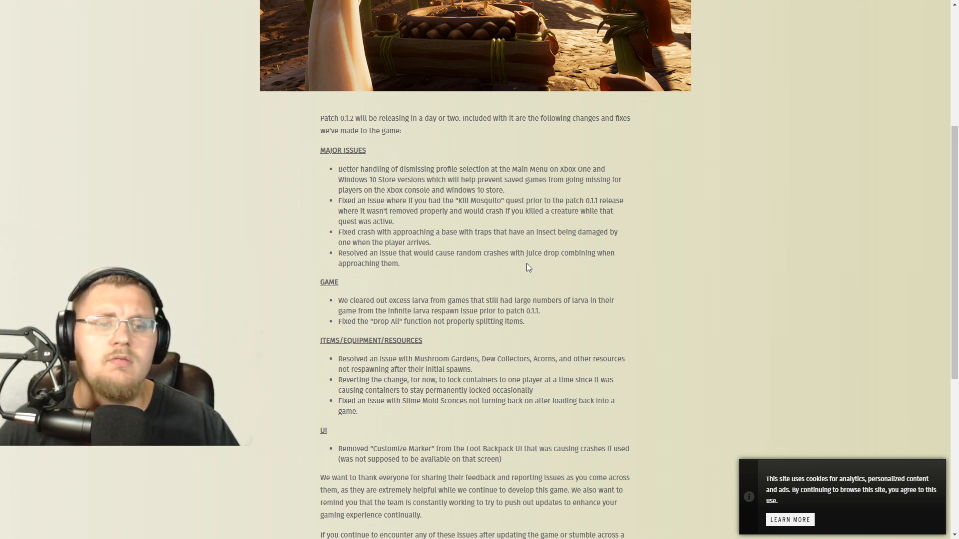
{"action": "mouse_move", "coordinate": [407, 272]}
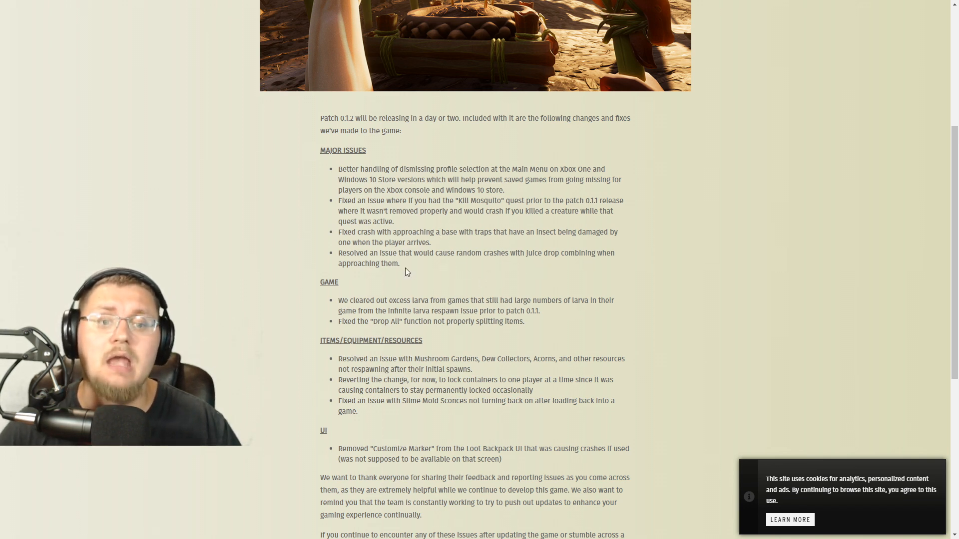
{"action": "scroll", "scroll_direction": "down", "scroll_amount": 3}
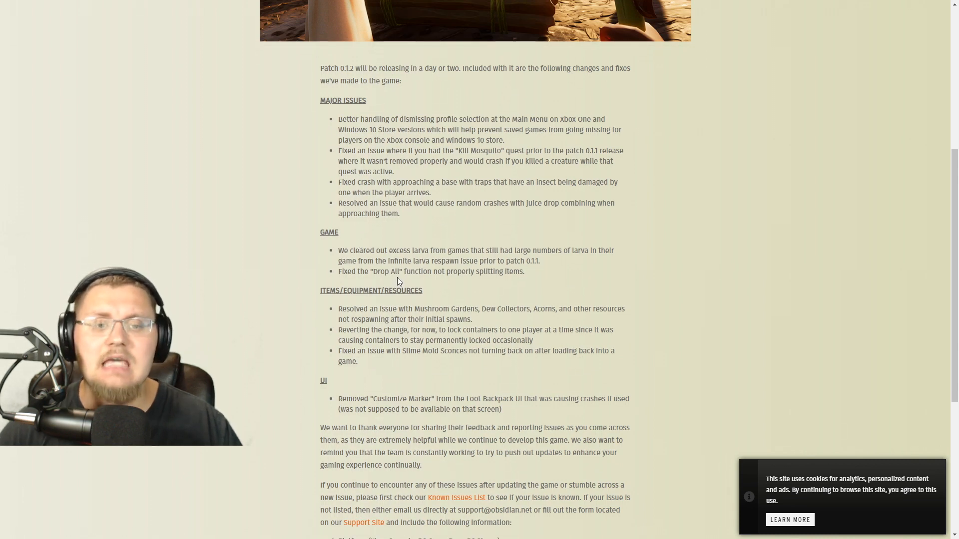
{"action": "mouse_move", "coordinate": [574, 243]}
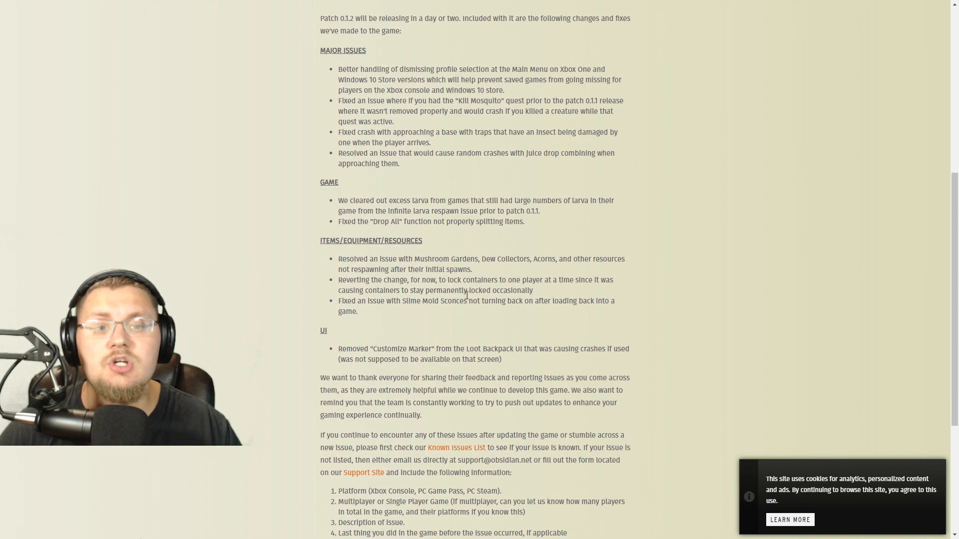
{"action": "mouse_move", "coordinate": [483, 317]}
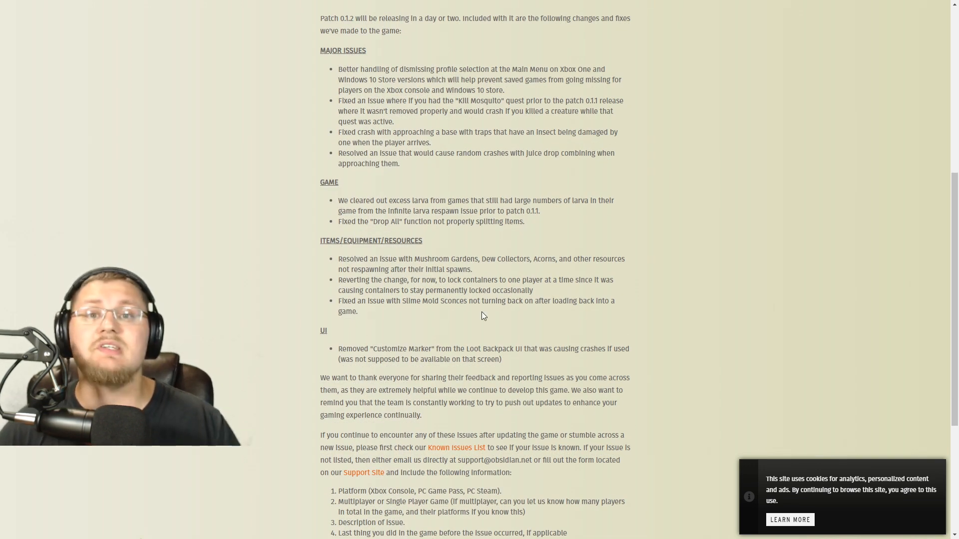
{"action": "mouse_move", "coordinate": [450, 311]}
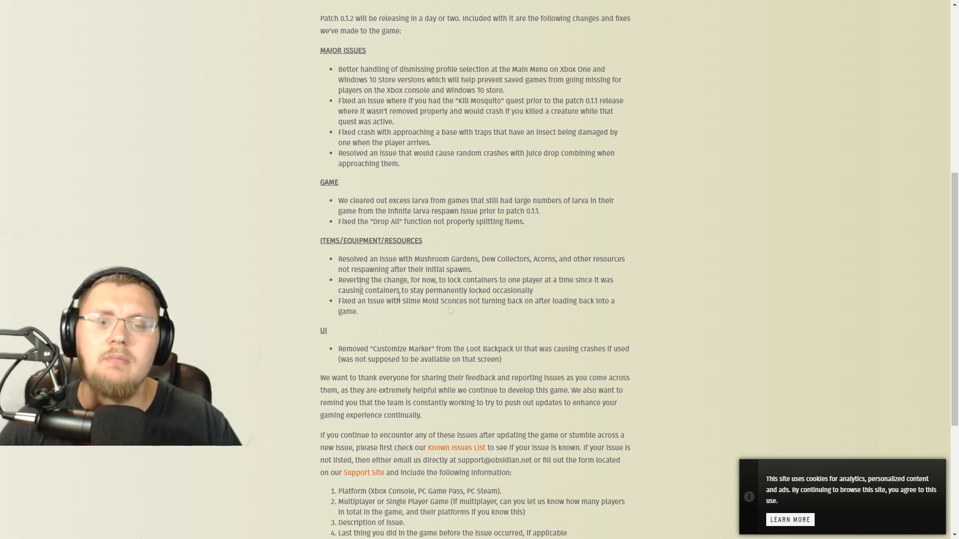
{"action": "mouse_move", "coordinate": [497, 270]}
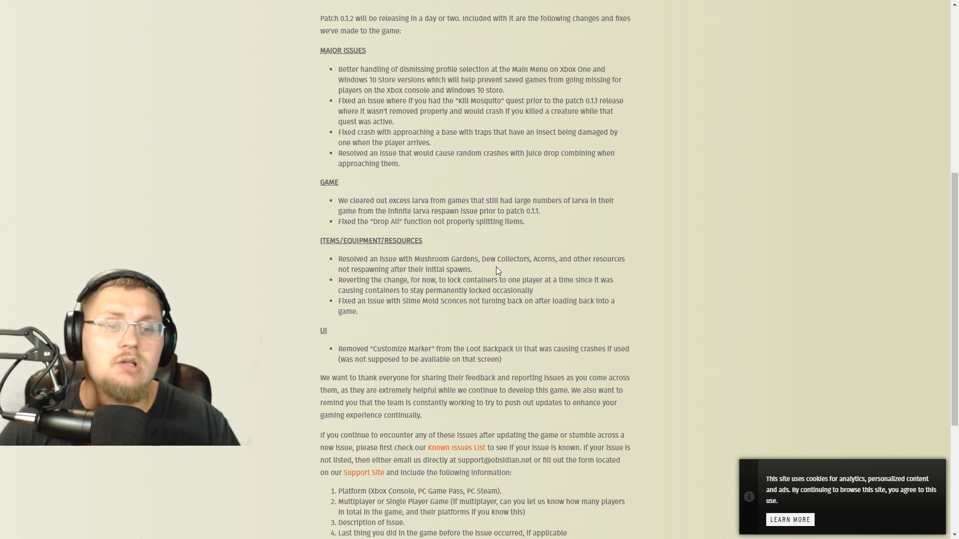